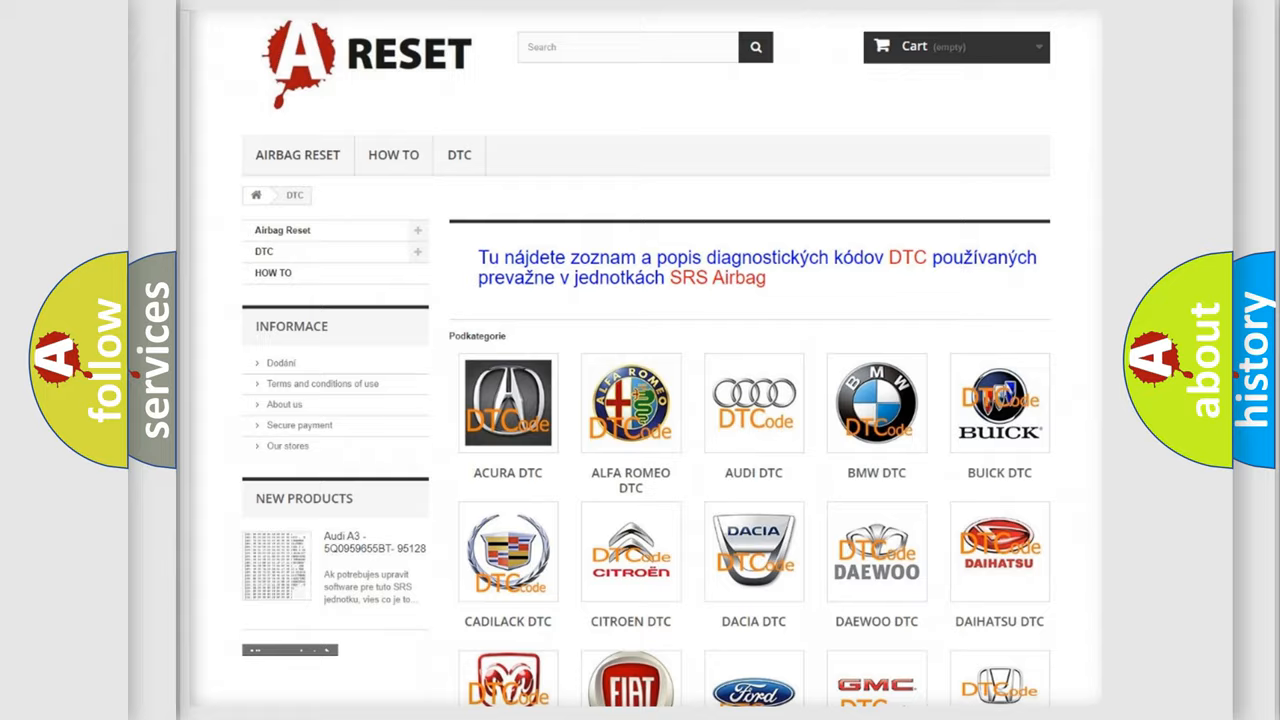
scroll(down, 3)
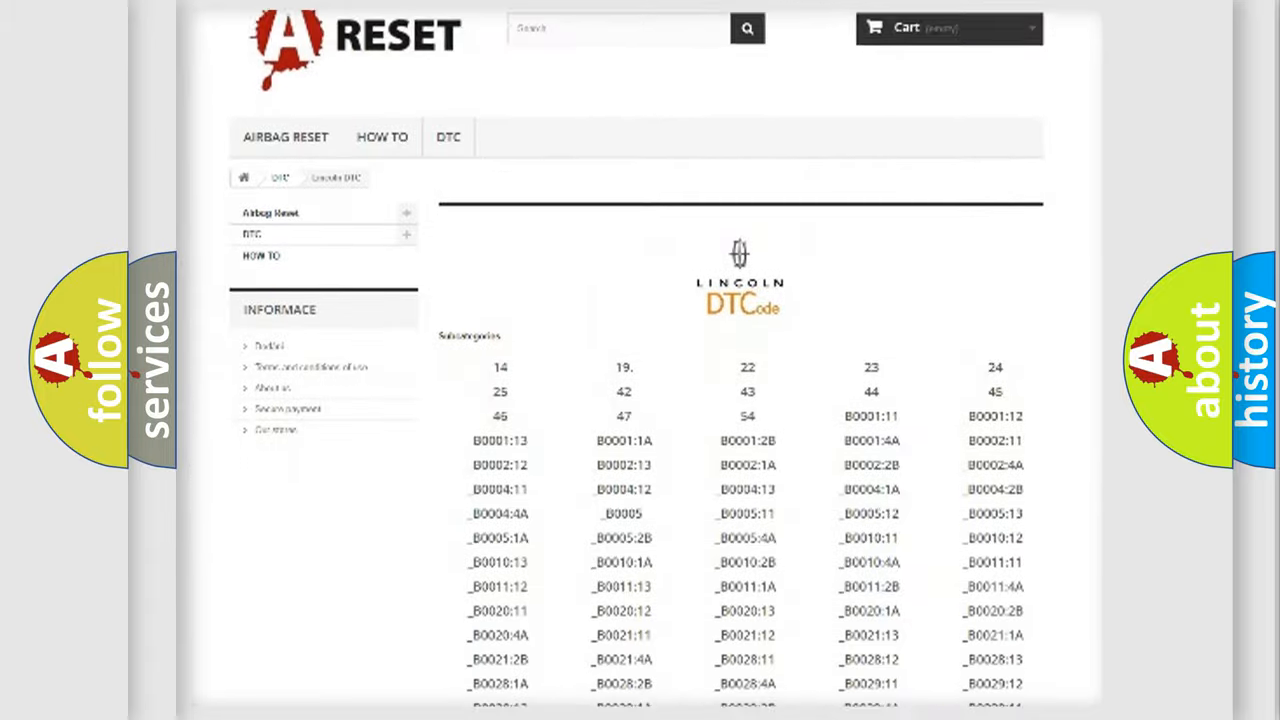
scroll(down, 3)
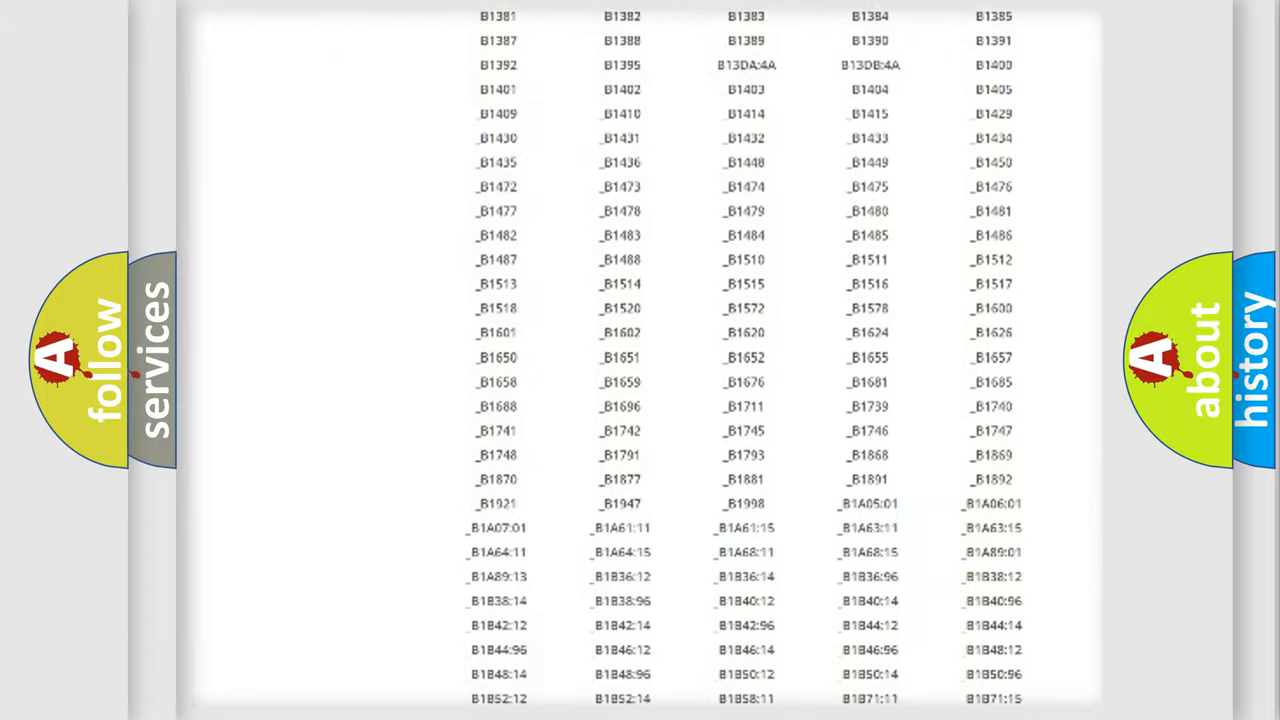
scroll(up, 3)
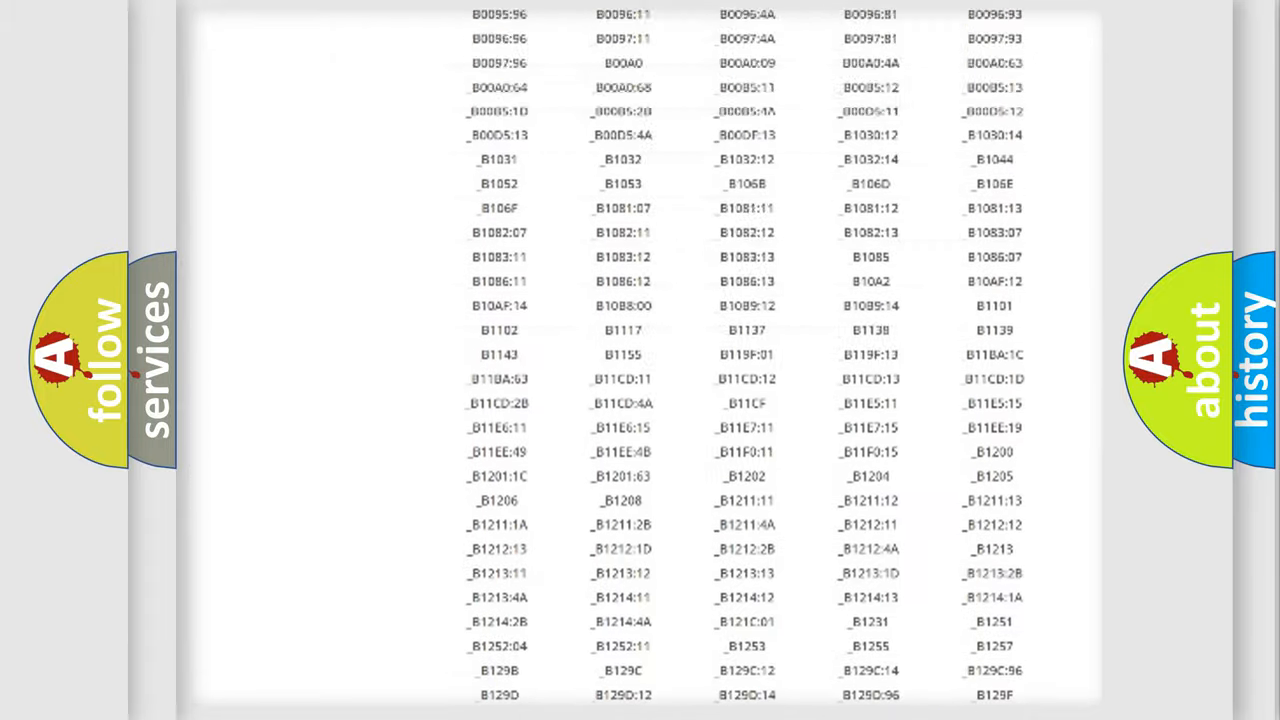
scroll(up, 3)
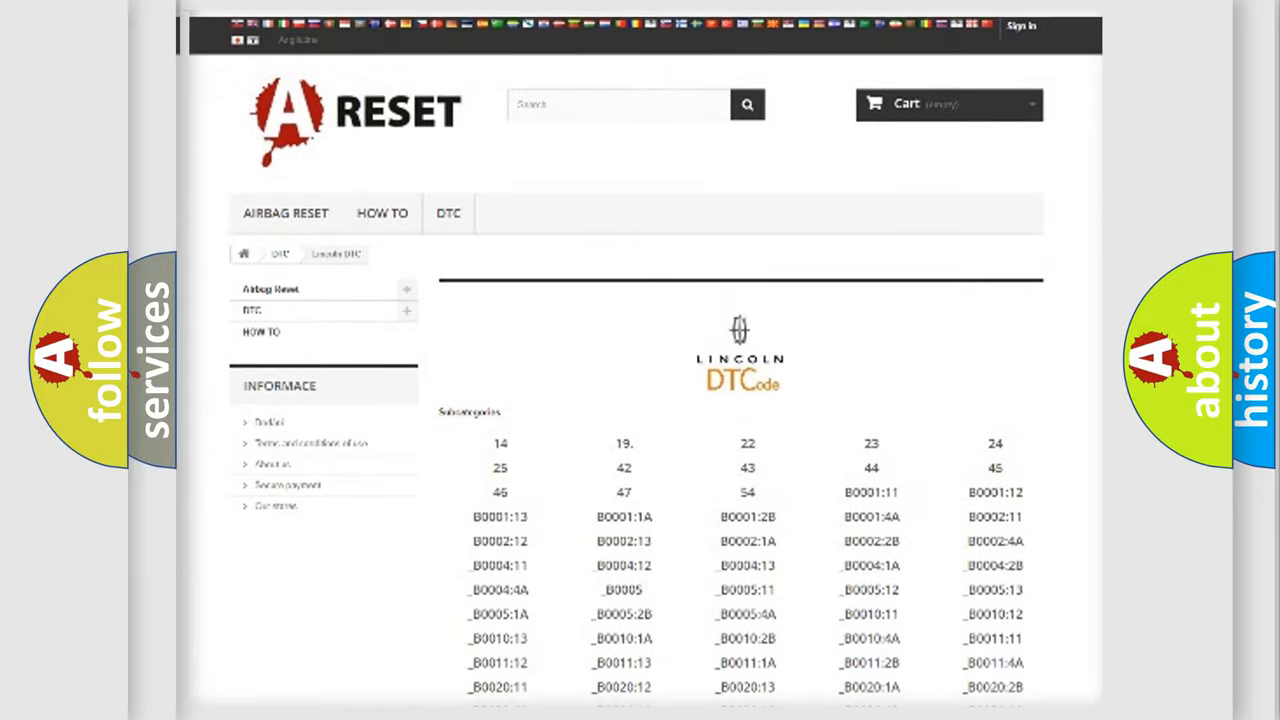